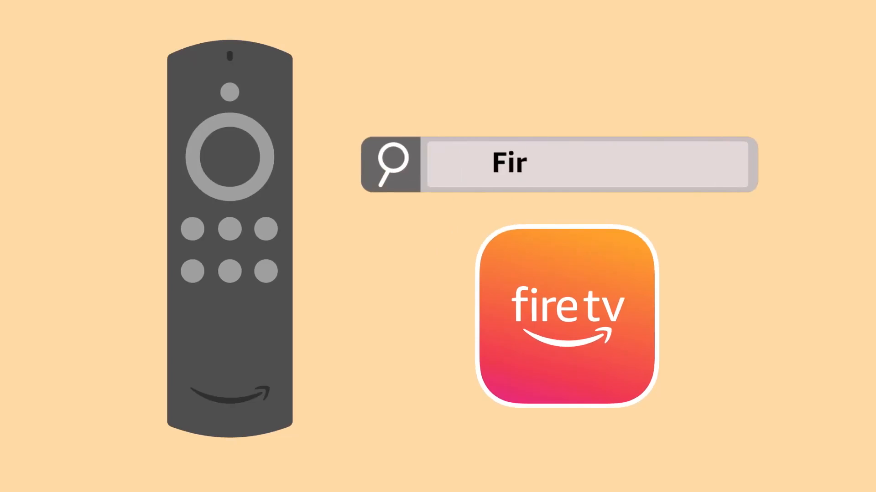
{"action": "type", "text": "Fire TV App"}
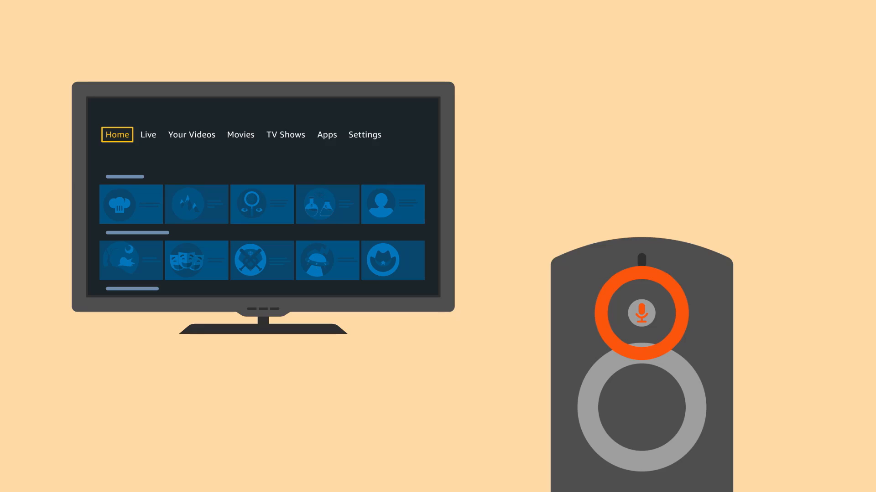
{"action": "left_click", "coordinate": [642, 313]}
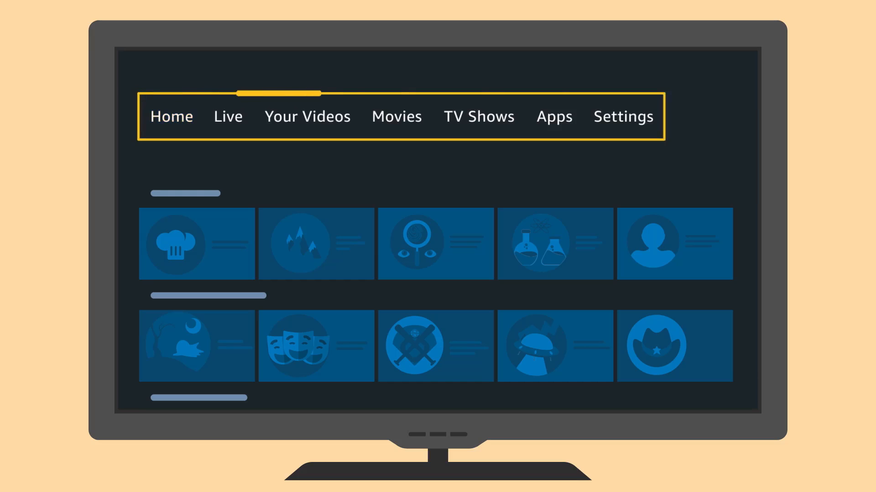
{"action": "left_click", "coordinate": [623, 116]}
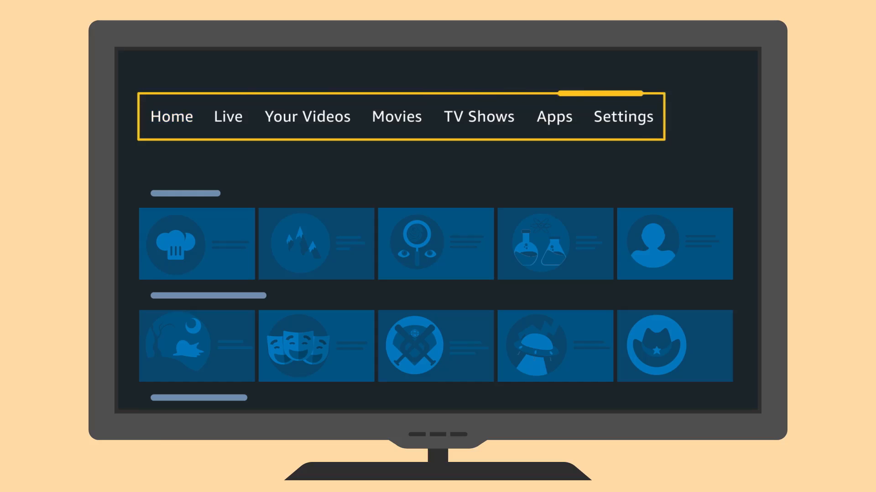